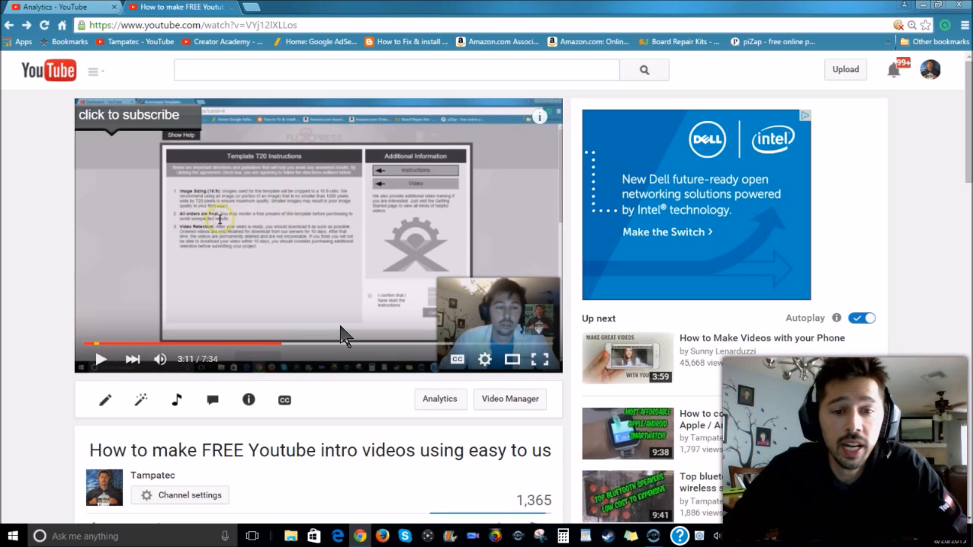
pyautogui.moveTo(927, 70)
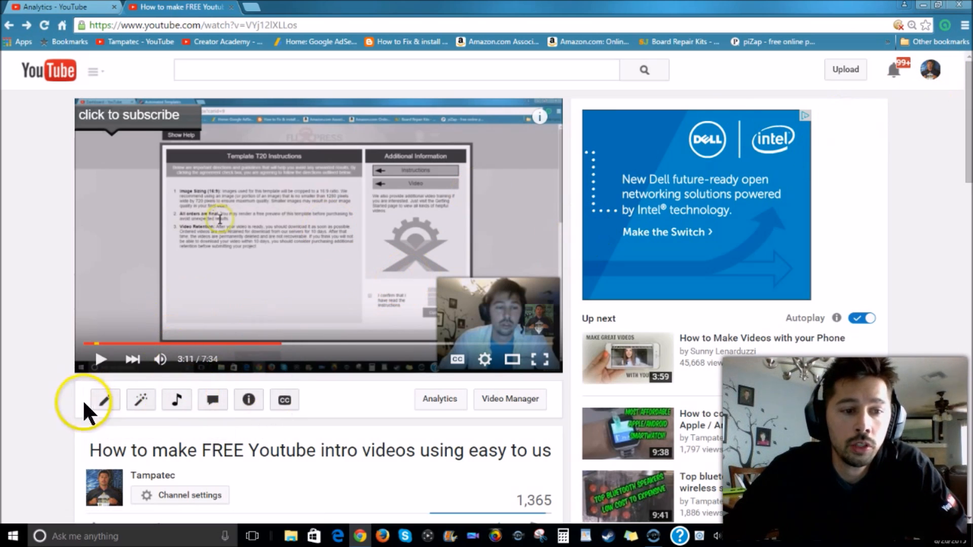
pyautogui.moveTo(141, 401)
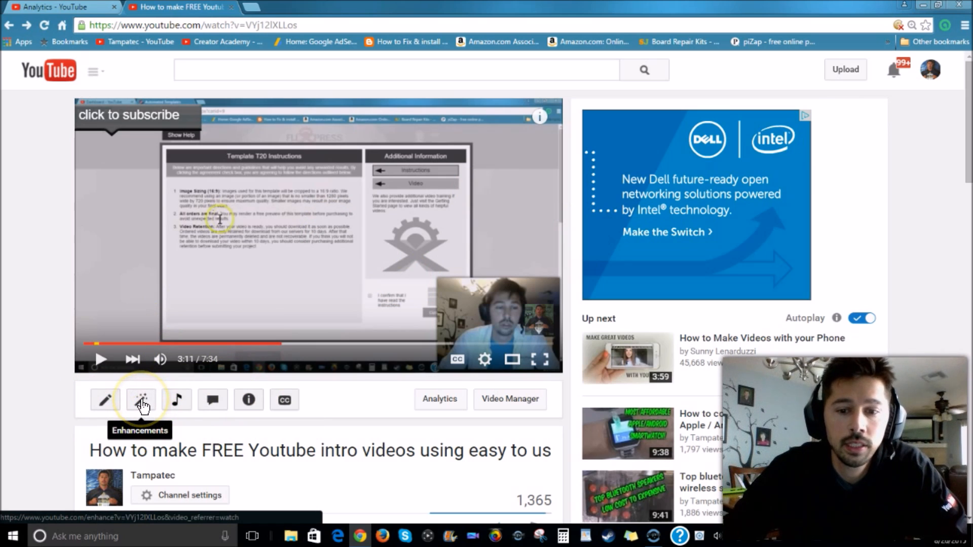
# Step: Enter the Enhancements editor for the intro video and reveal the Trim control
pyautogui.click(141, 401)
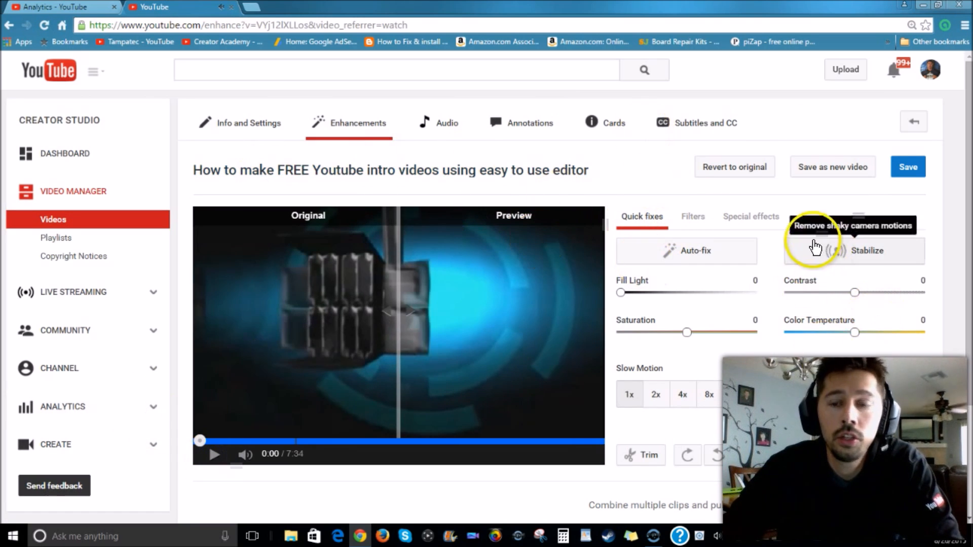
pyautogui.moveTo(20, 162)
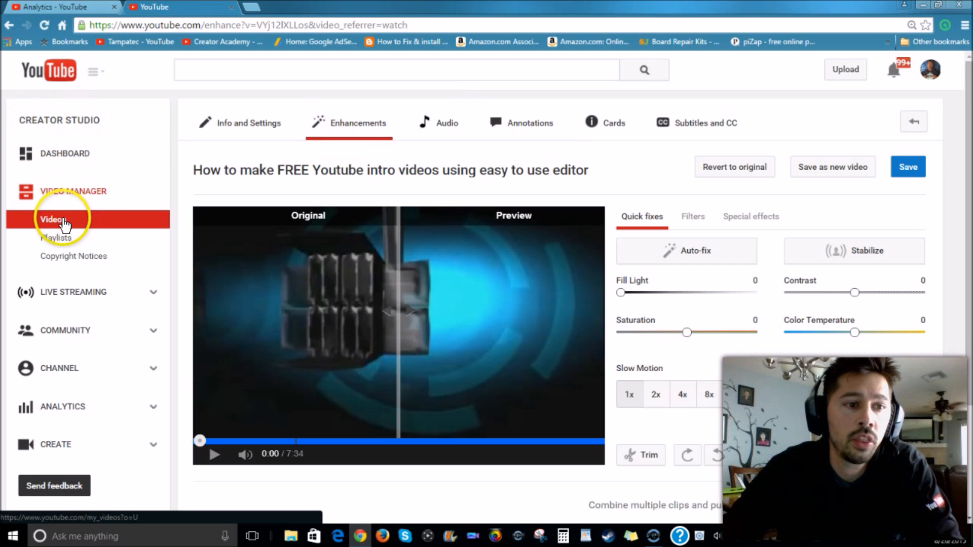
pyautogui.moveTo(393, 144)
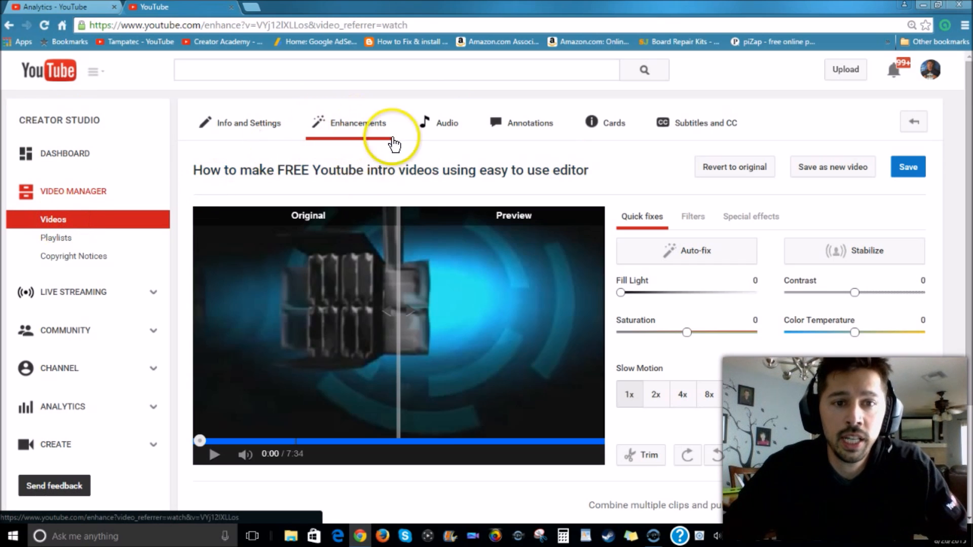
pyautogui.moveTo(452, 357)
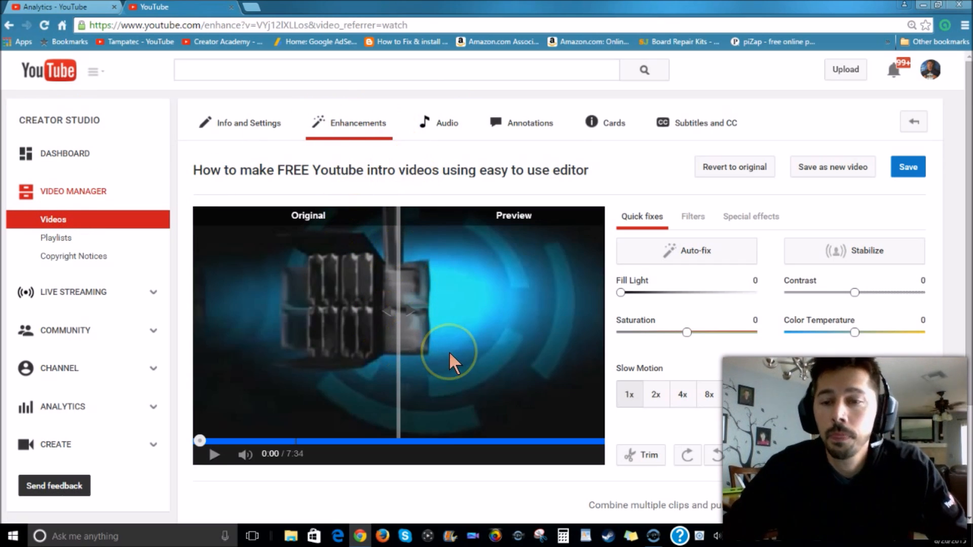
pyautogui.scroll(-3)
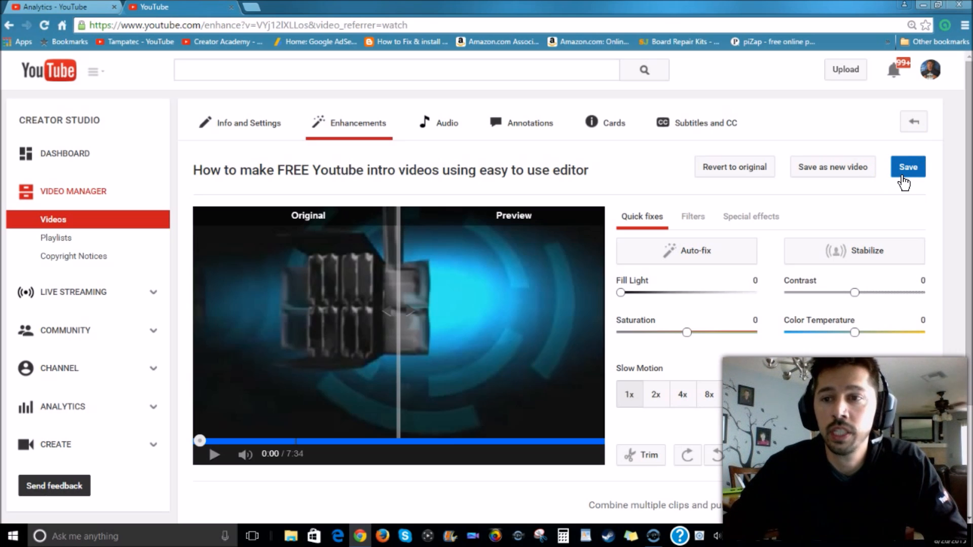
pyautogui.scroll(-3)
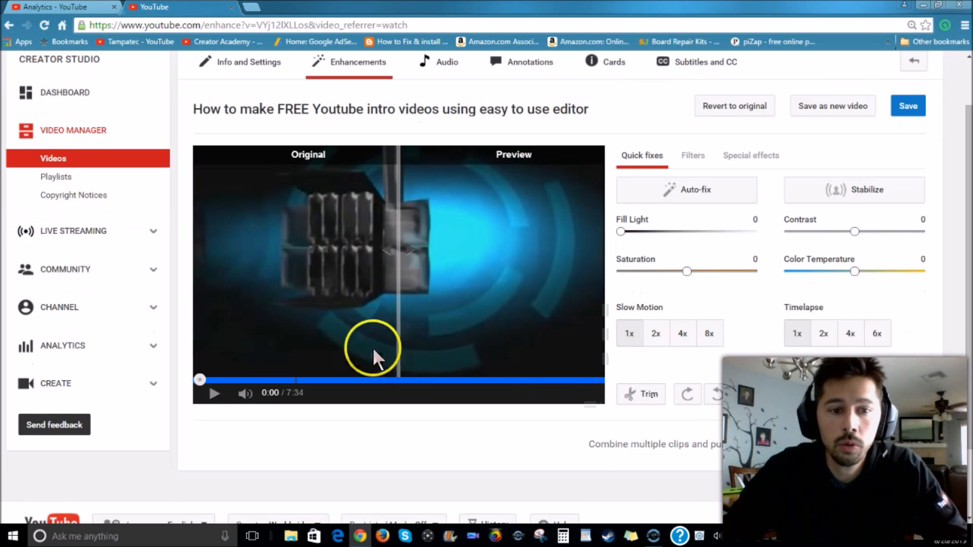
pyautogui.moveTo(642, 396)
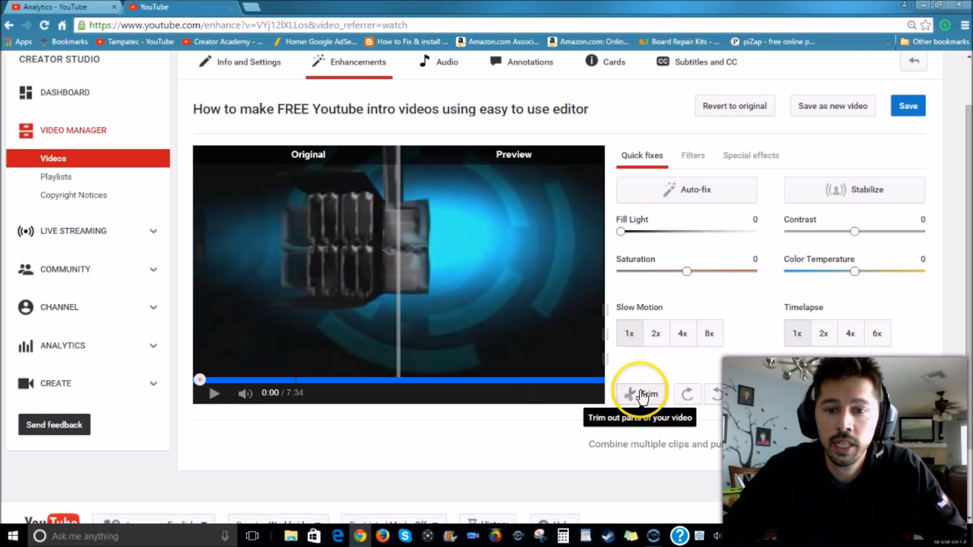
# Step: Trim the intro video, splitting the clip near 3:10 and at 3:15.2 to isolate a short section
pyautogui.click(638, 393)
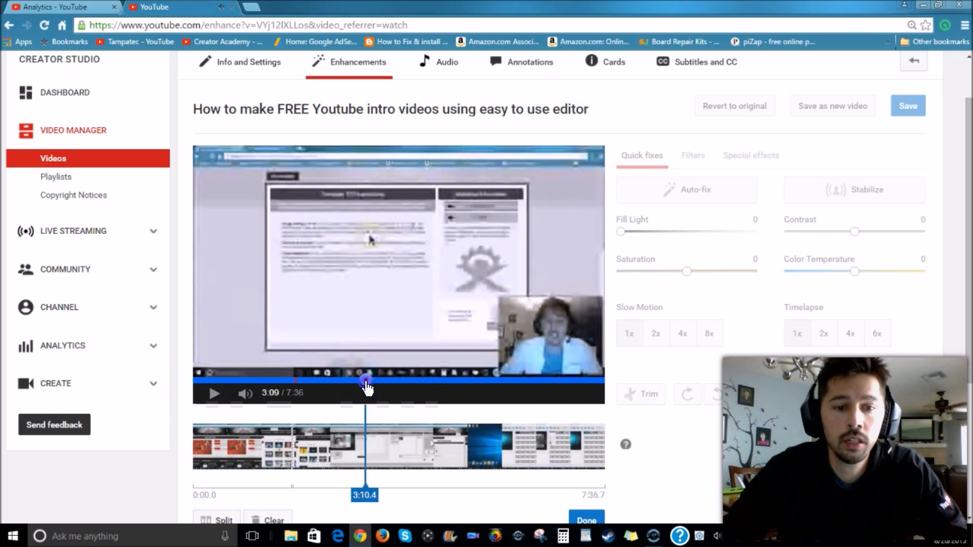
pyautogui.click(213, 393)
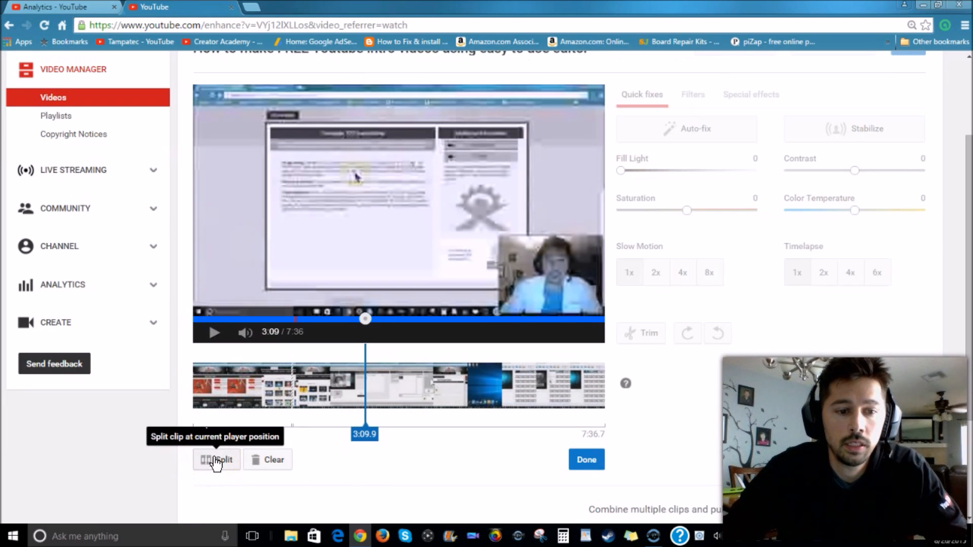
pyautogui.click(216, 460)
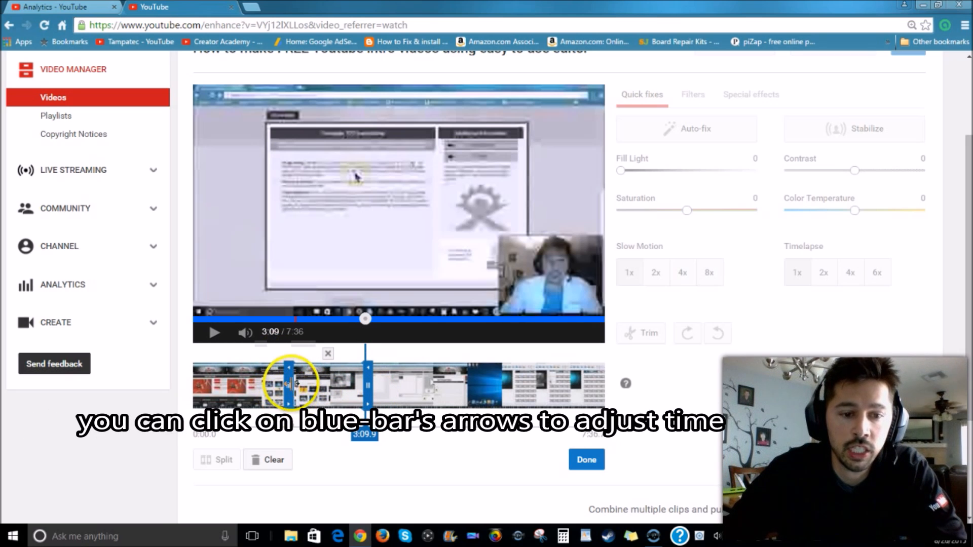
pyautogui.moveTo(354, 373)
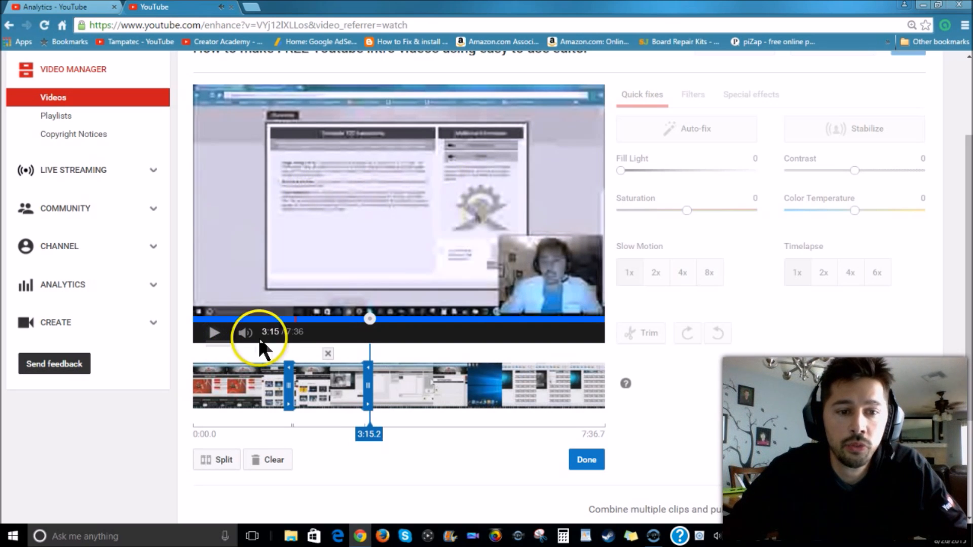
pyautogui.moveTo(213, 462)
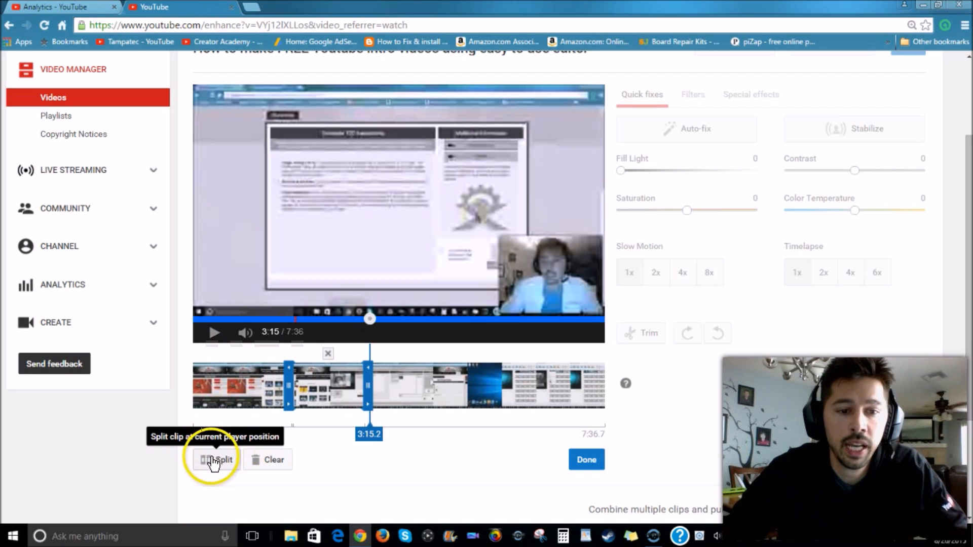
pyautogui.click(214, 460)
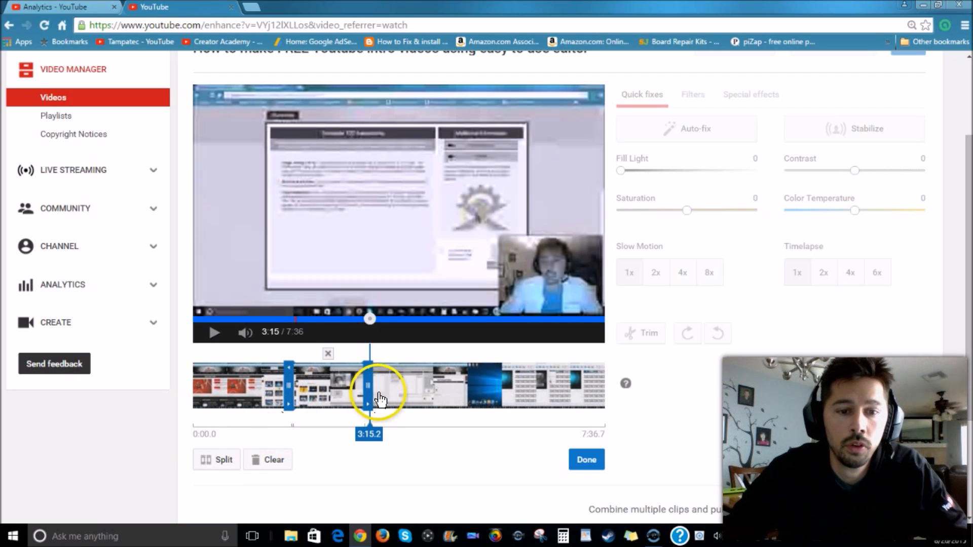
pyautogui.click(217, 460)
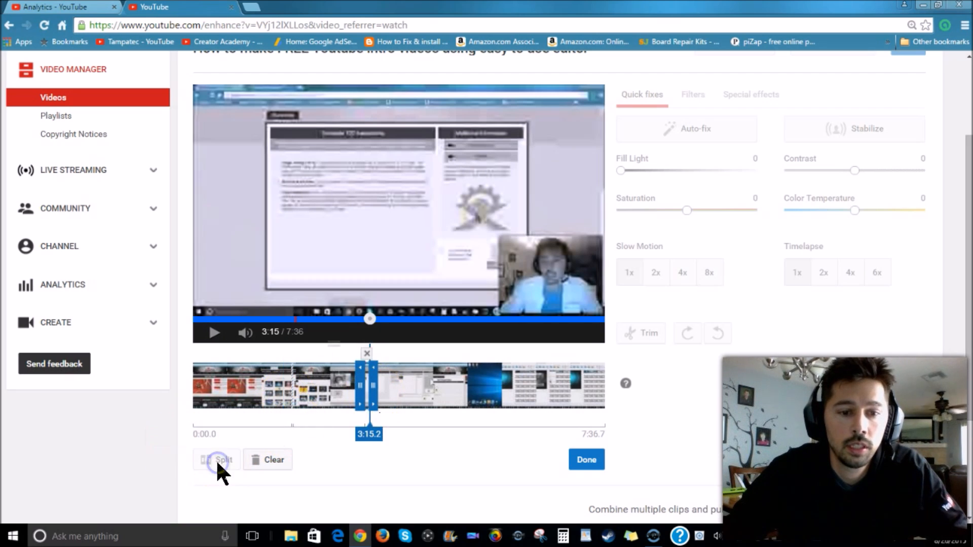
# Step: Remove the short section between the two splits around 3:15
pyautogui.click(216, 460)
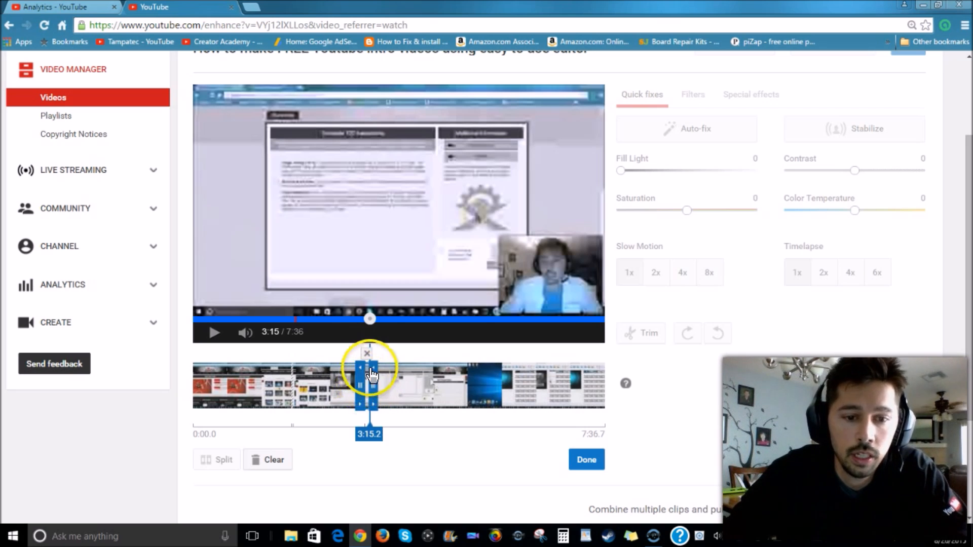
pyautogui.moveTo(367, 356)
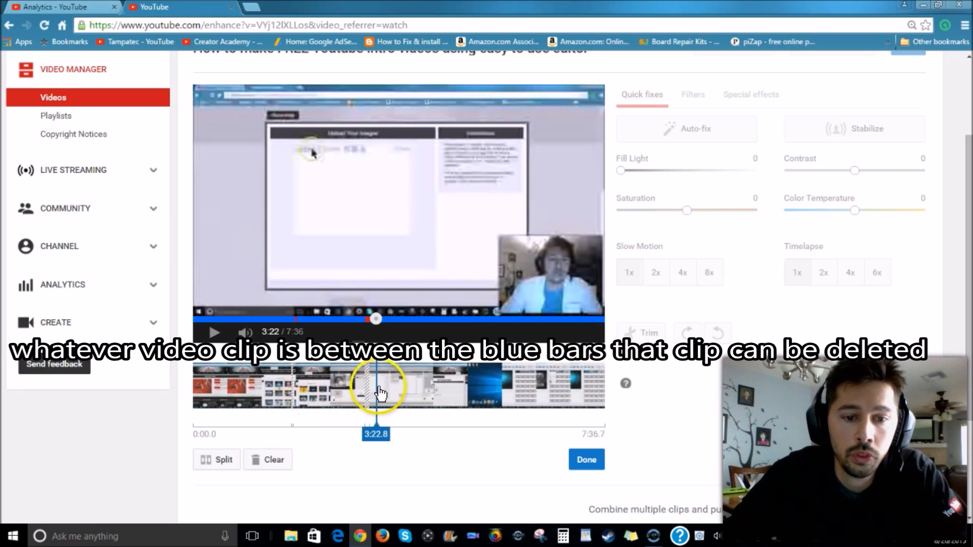
pyautogui.moveTo(531, 490)
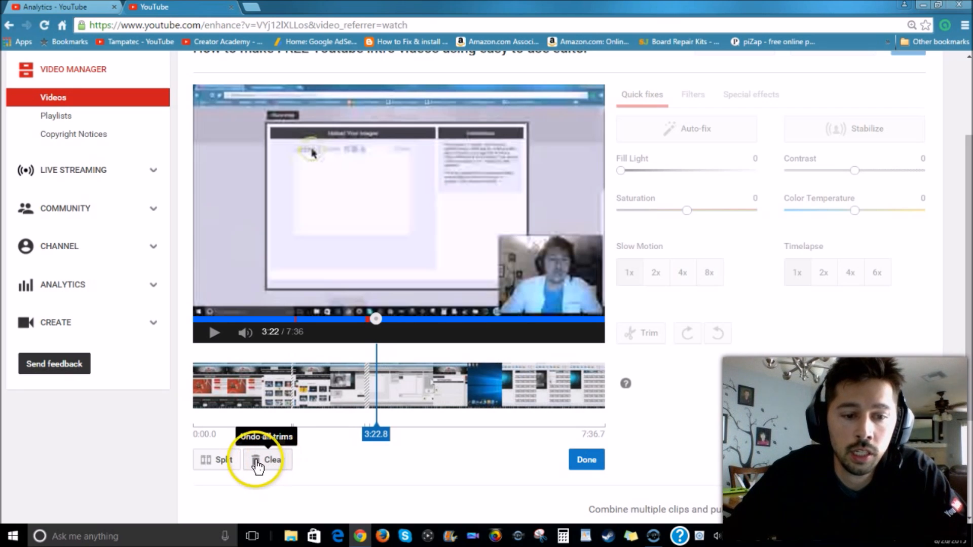
pyautogui.moveTo(391, 413)
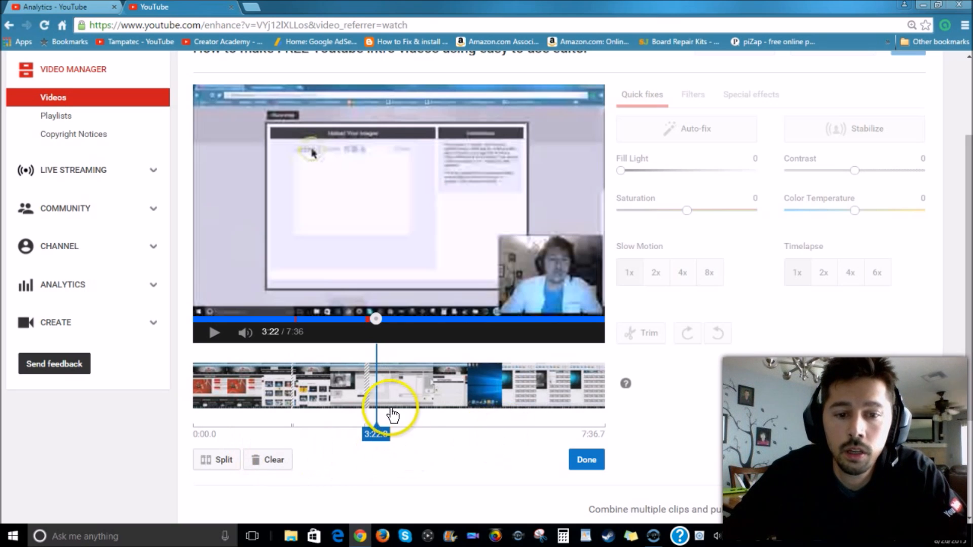
pyautogui.moveTo(574, 475)
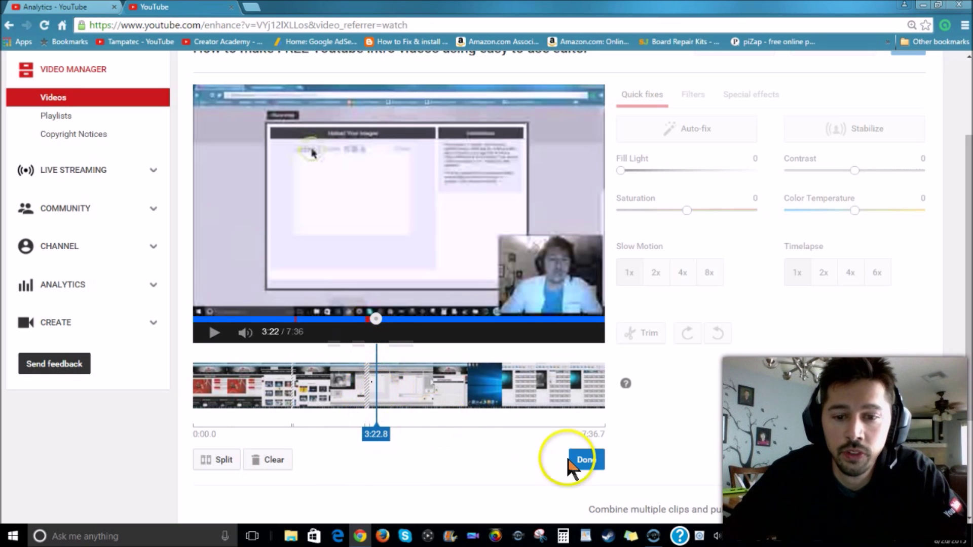
# Step: Finish trimming and preview the cut around 3:00 in the editor
pyautogui.click(585, 460)
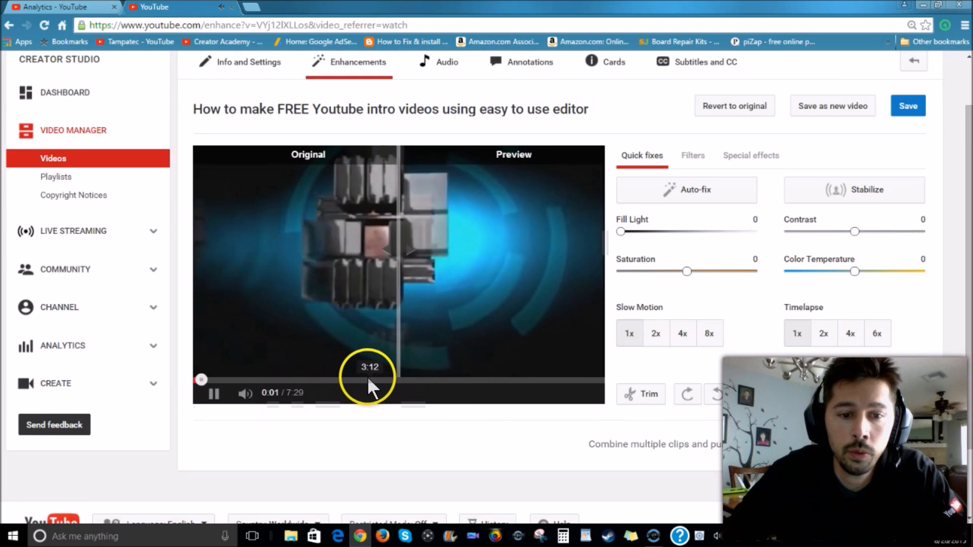
pyautogui.click(365, 379)
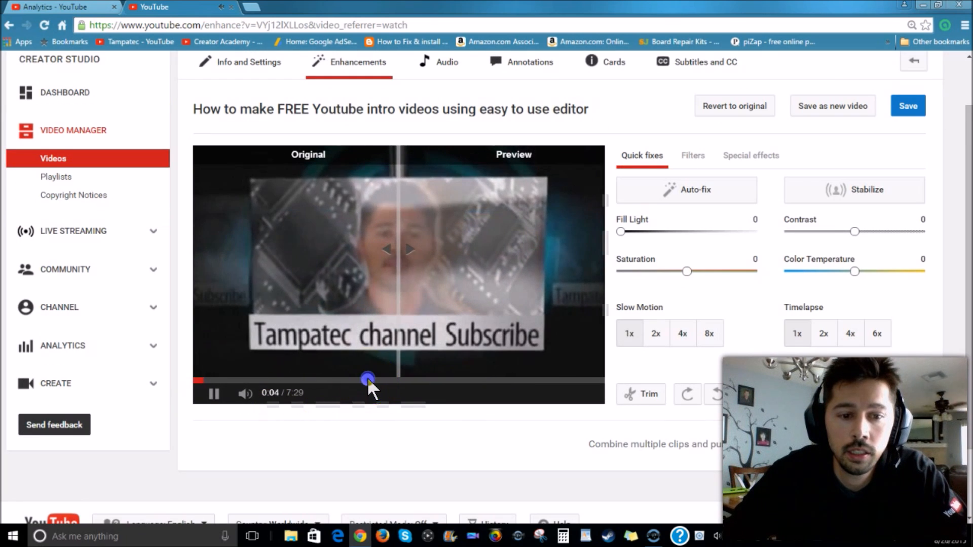
pyautogui.click(367, 377)
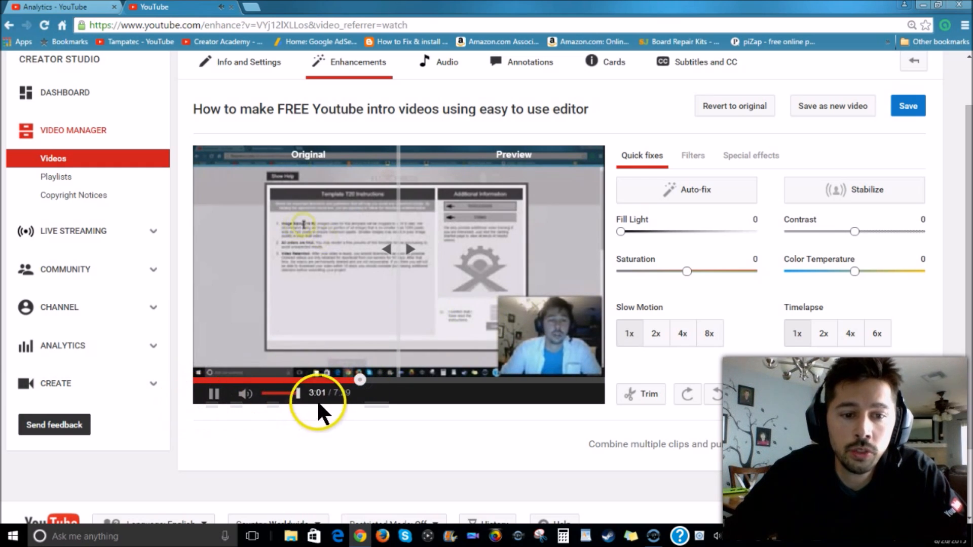
pyautogui.click(213, 394)
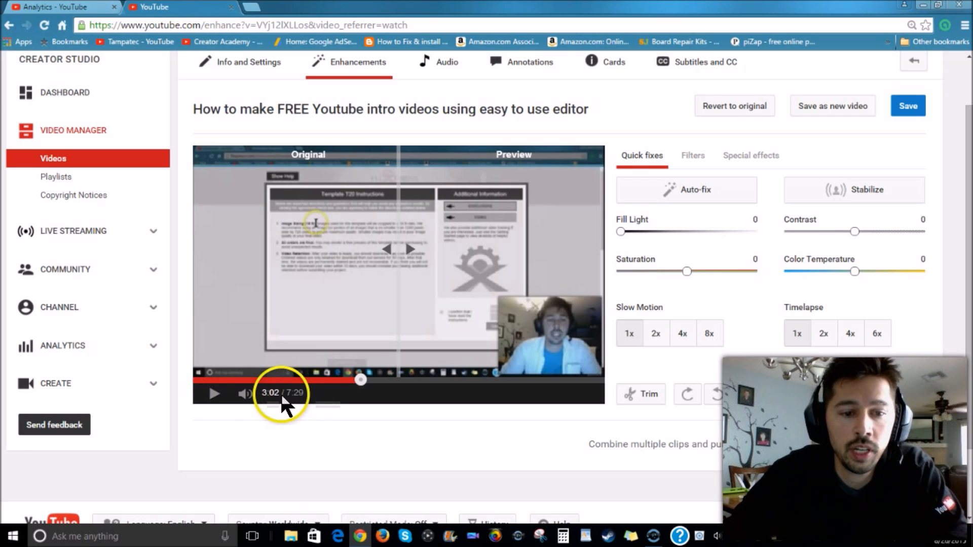
pyautogui.moveTo(304, 409)
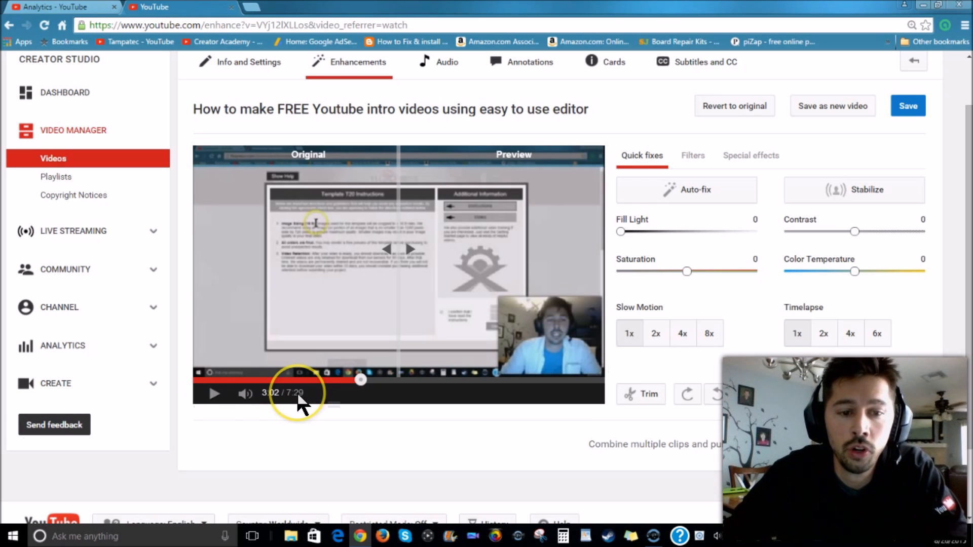
pyautogui.moveTo(676, 180)
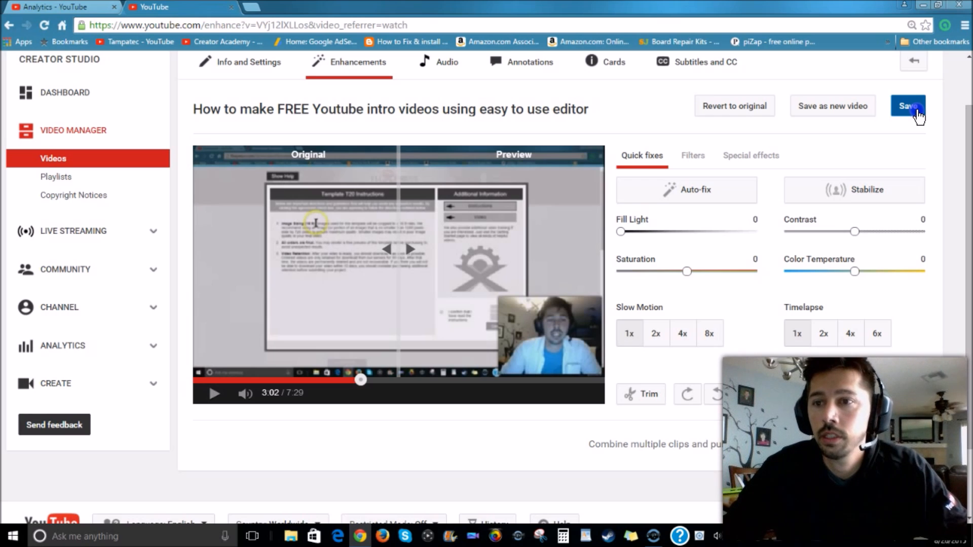
# Step: Save the intro video's edits, confirming the long processing time
pyautogui.click(908, 106)
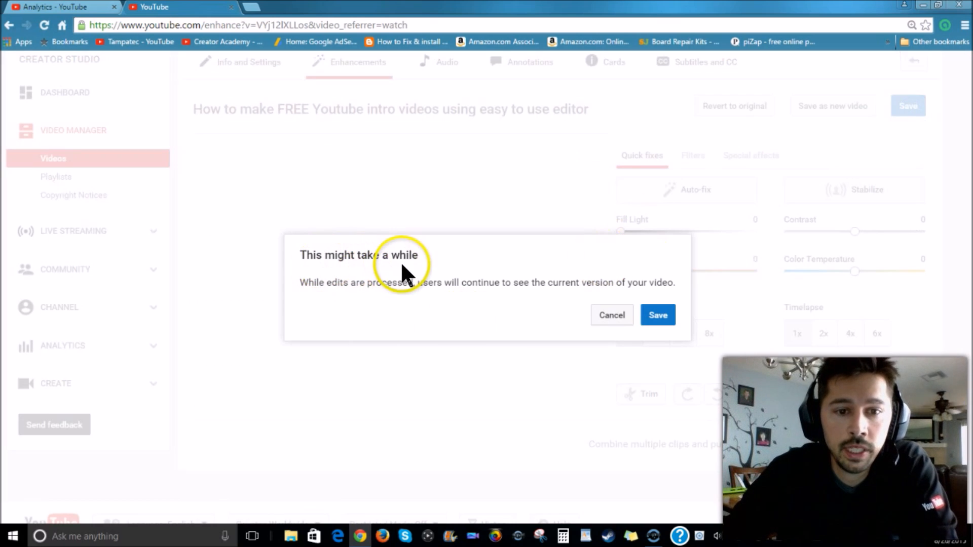
pyautogui.moveTo(350, 302)
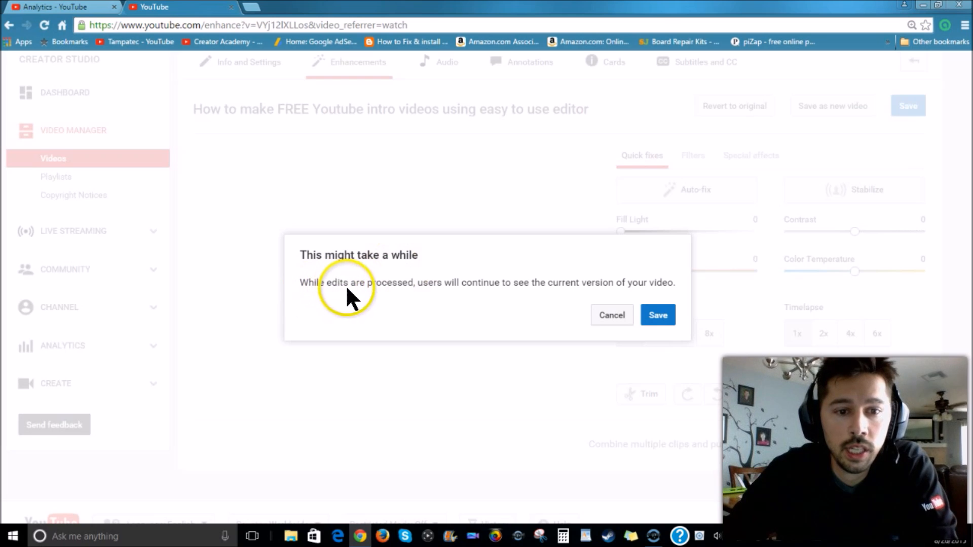
pyautogui.moveTo(487, 307)
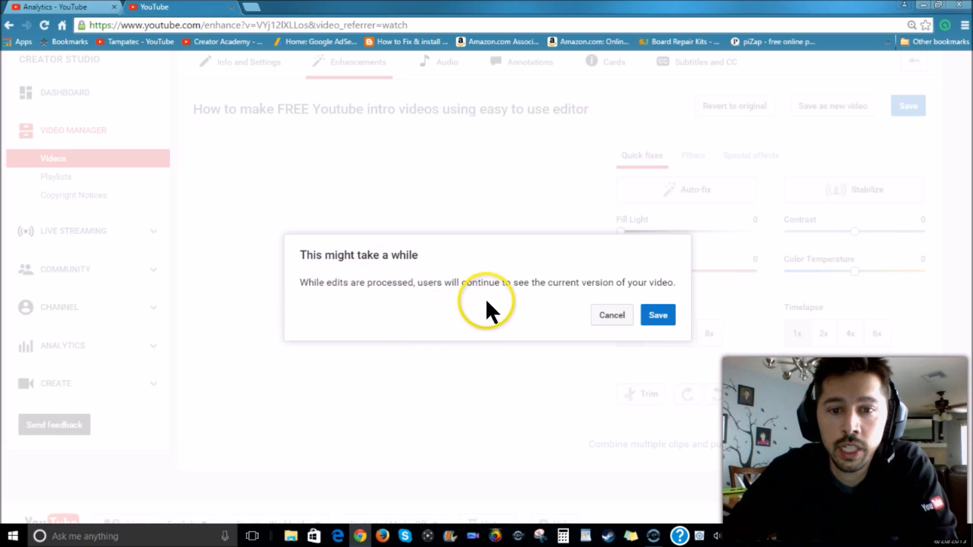
pyautogui.moveTo(658, 314)
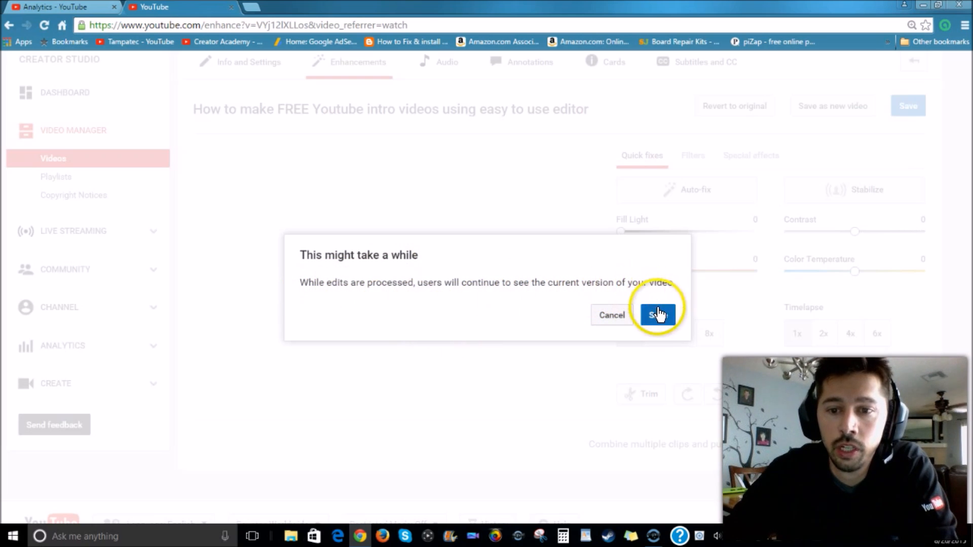
pyautogui.click(656, 315)
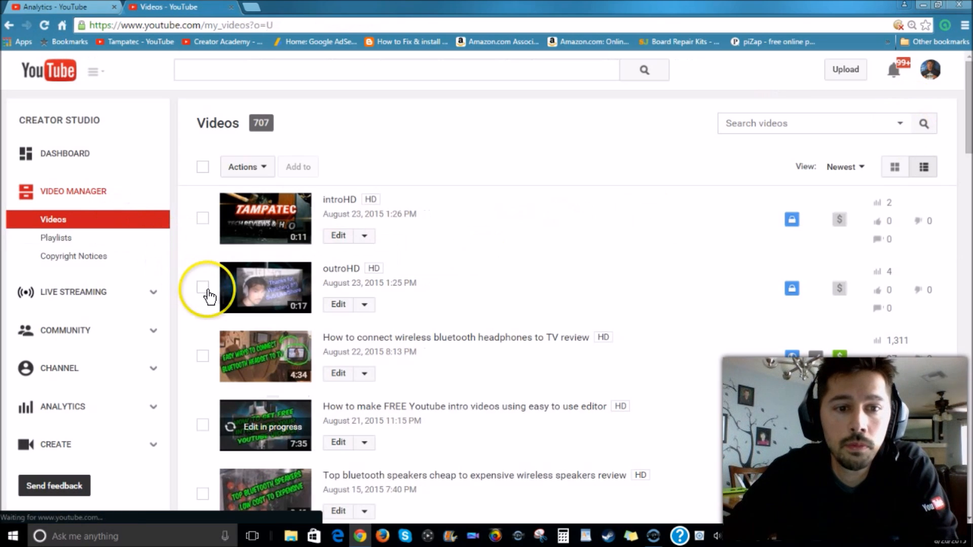
# Step: Go from Video Manager to the intro video's watch page showing edits still processing
pyautogui.scroll(-3)
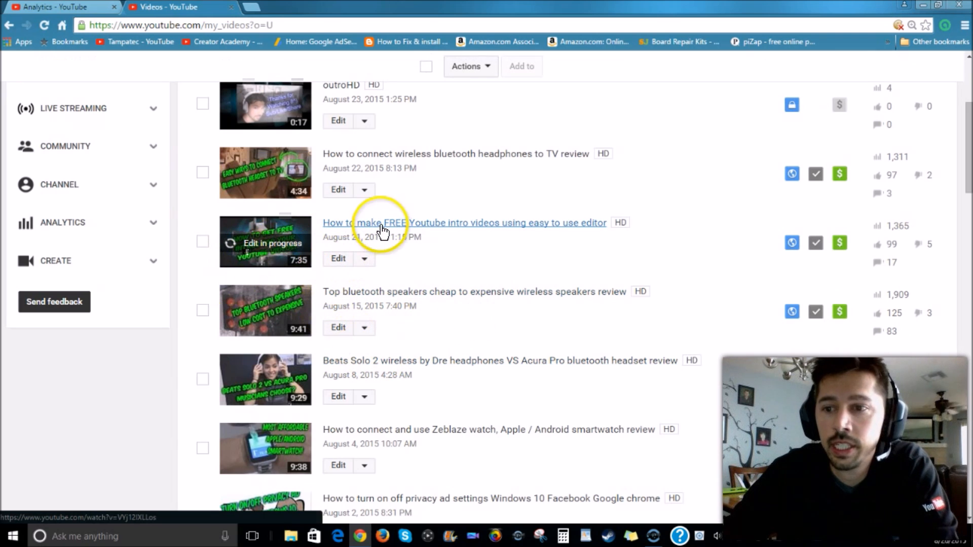
pyautogui.click(383, 224)
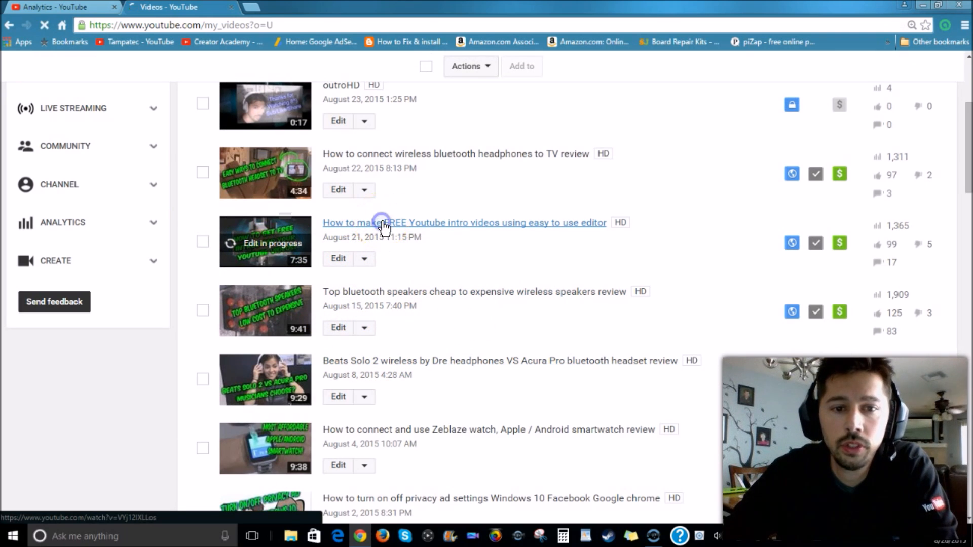
pyautogui.click(386, 223)
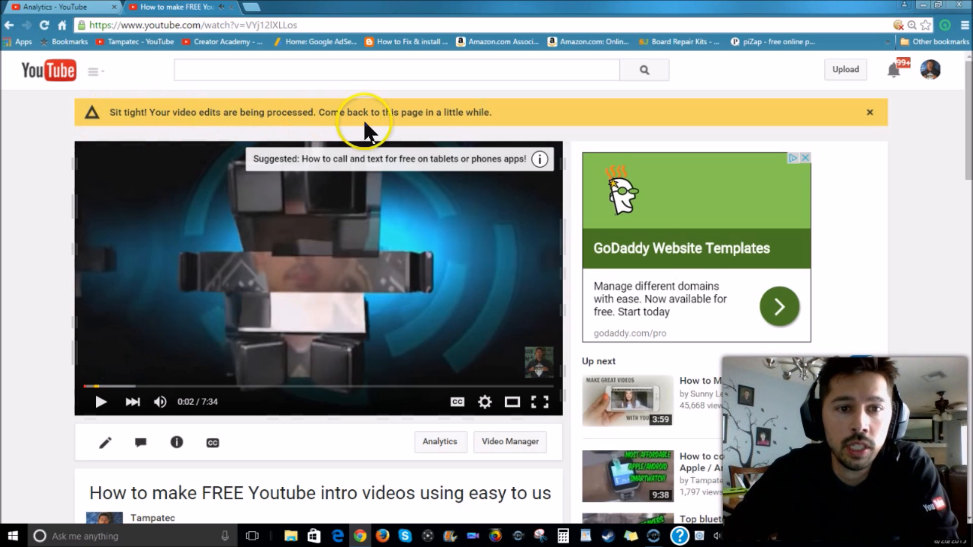
pyautogui.moveTo(8, 407)
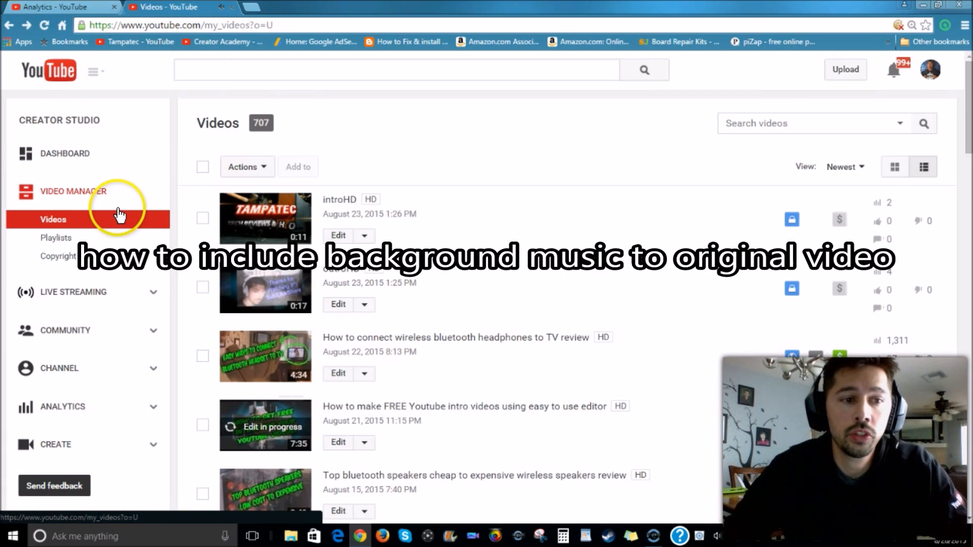
pyautogui.moveTo(65, 217)
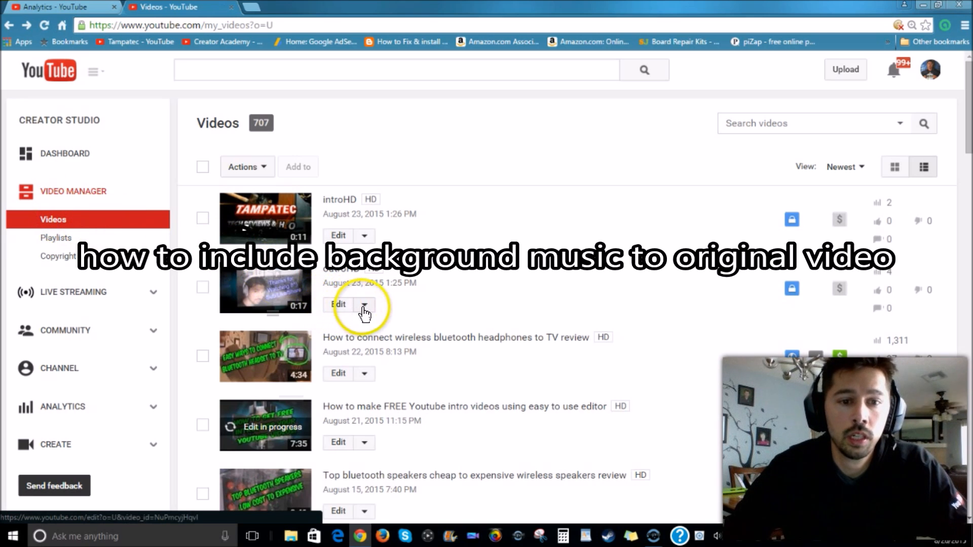
# Step: Choose Audio from outroHD's Edit options to reach its Audio editor
pyautogui.click(365, 304)
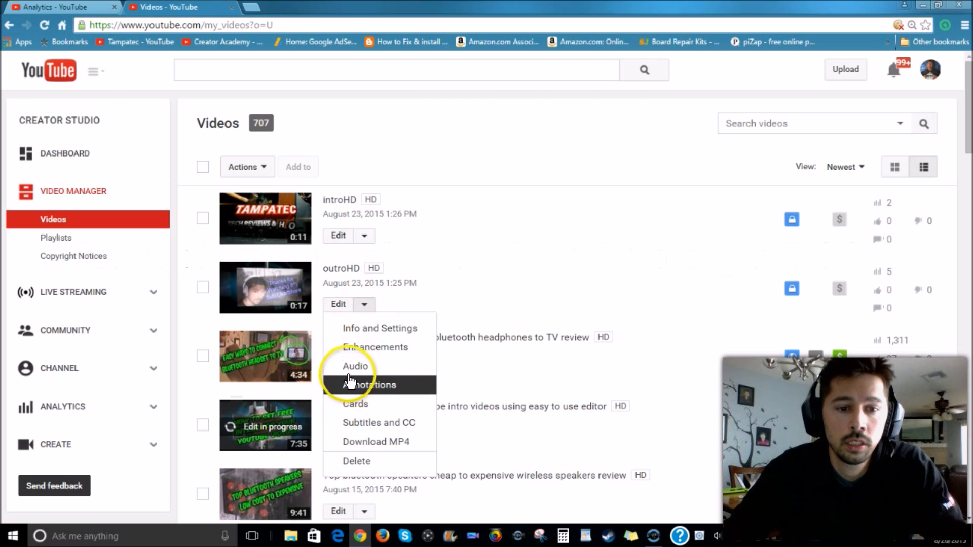
pyautogui.click(355, 367)
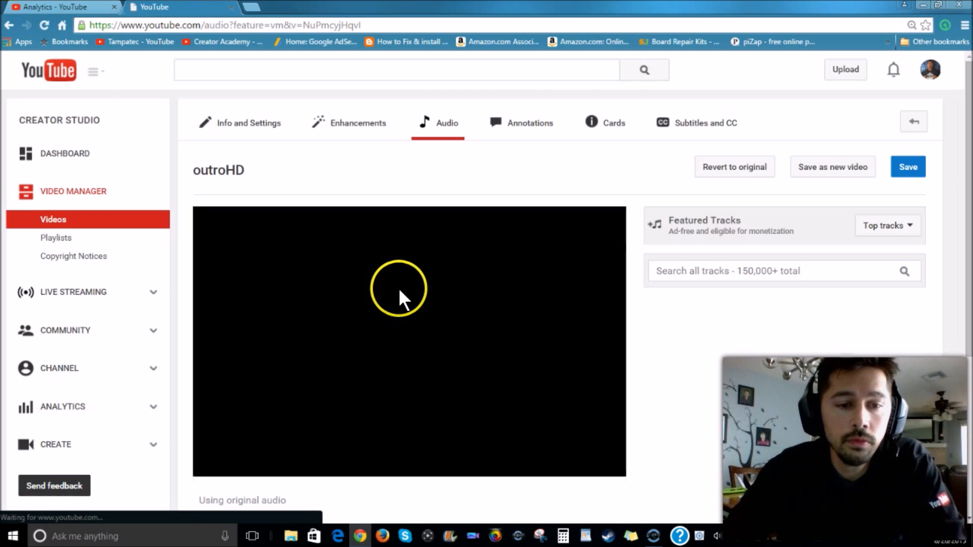
# Step: Preview the outro briefly and browse Featured Tracks to add Paintball Theme by Bird Creek
pyautogui.click(401, 295)
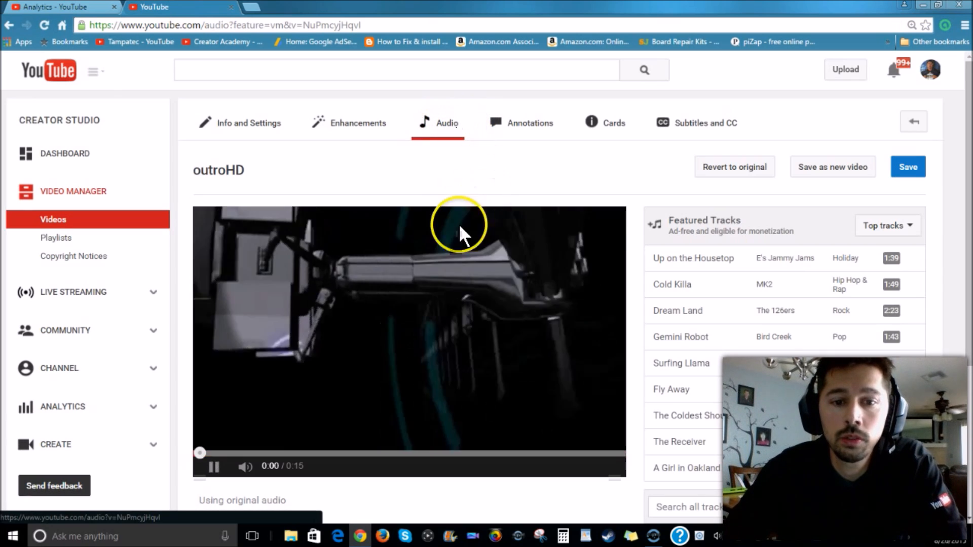
pyautogui.click(215, 466)
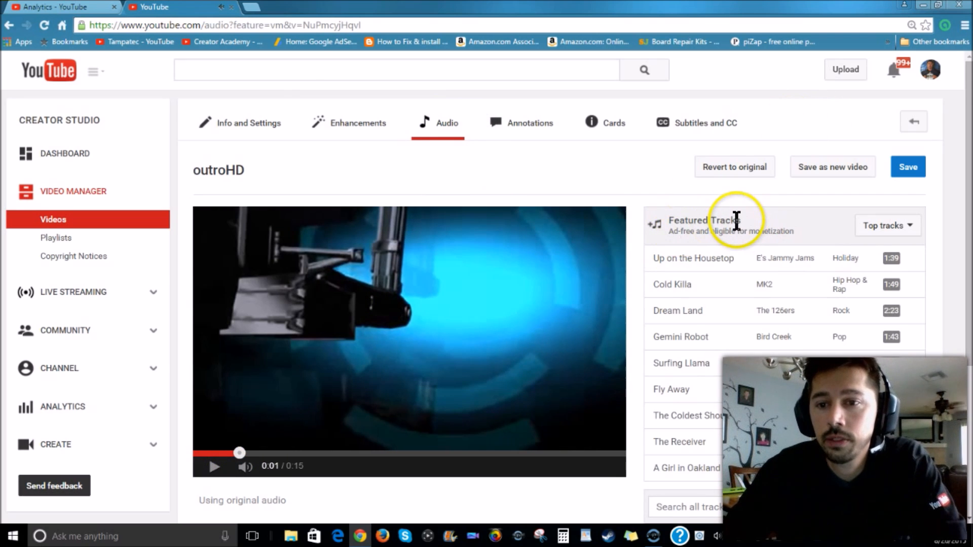
pyautogui.scroll(-3)
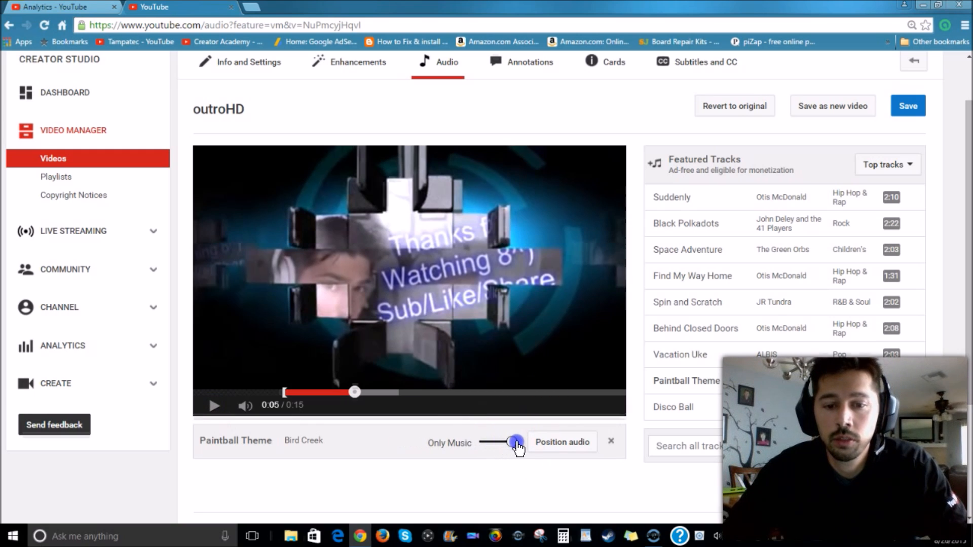
# Step: Slide the Paintball Theme mix toward Favor Original Audio and preview the result
pyautogui.moveTo(517, 441); pyautogui.dragTo(511, 441)
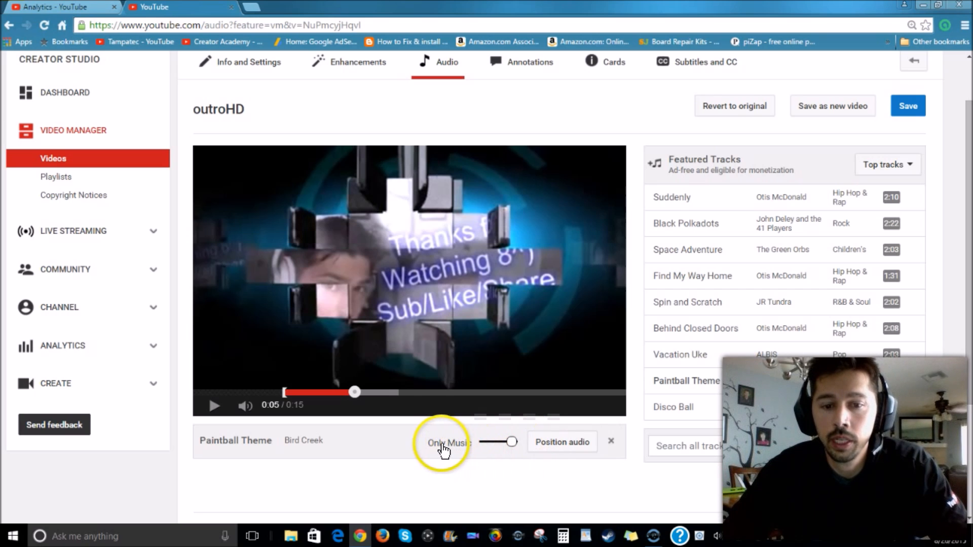
pyautogui.moveTo(375, 300)
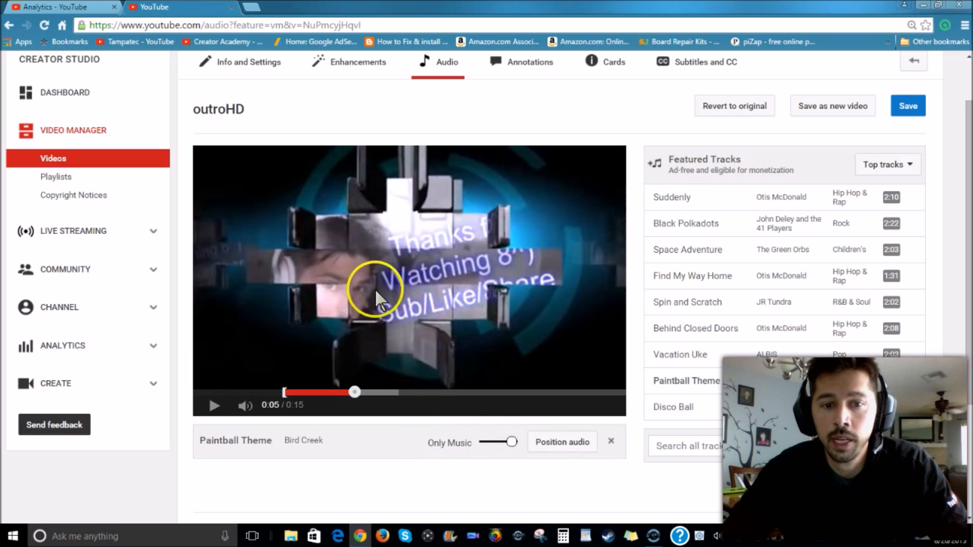
pyautogui.moveTo(510, 442); pyautogui.dragTo(501, 442)
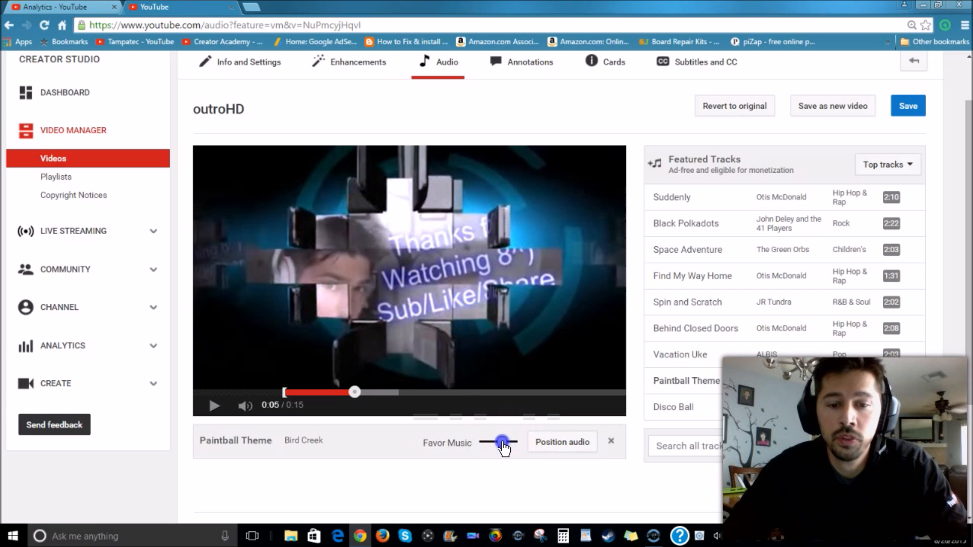
pyautogui.moveTo(503, 444); pyautogui.dragTo(484, 442)
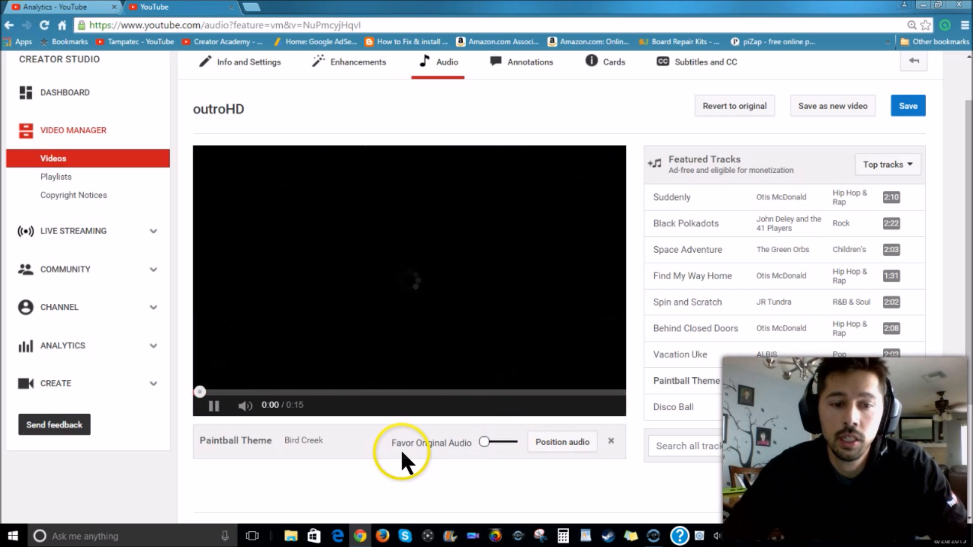
pyautogui.click(215, 406)
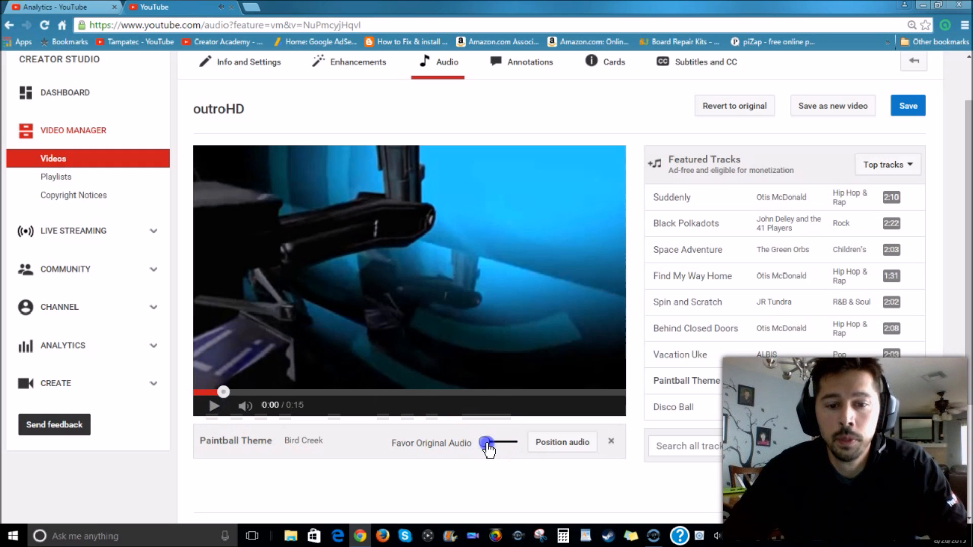
pyautogui.click(213, 406)
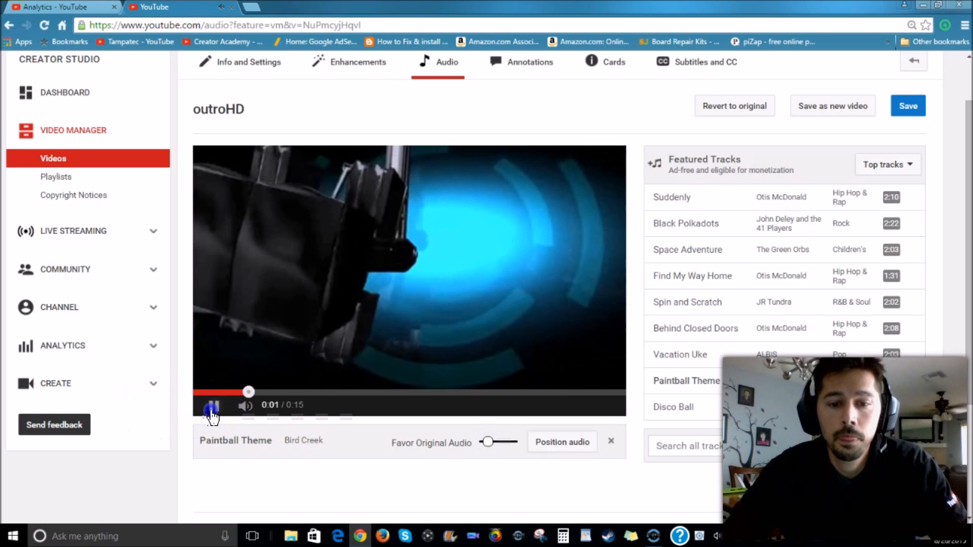
pyautogui.click(212, 406)
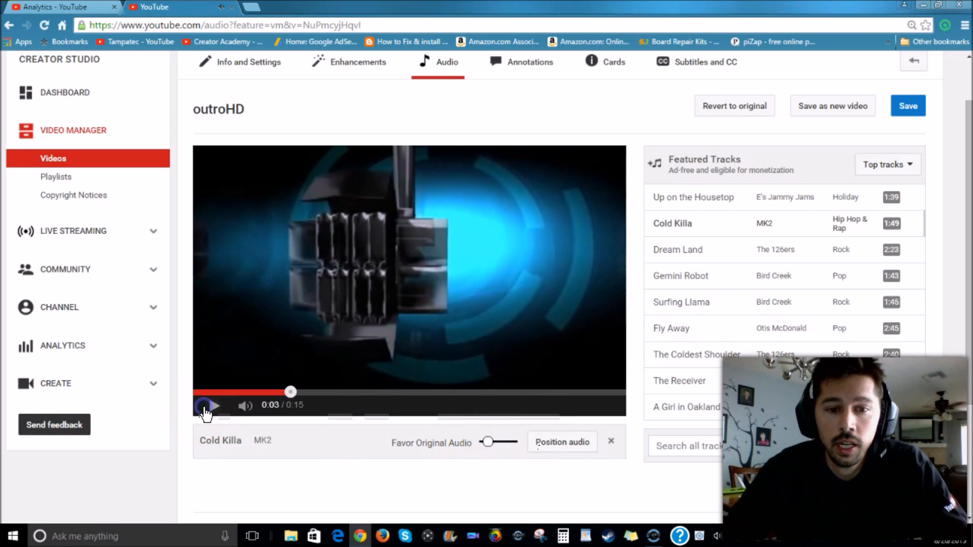
pyautogui.click(207, 405)
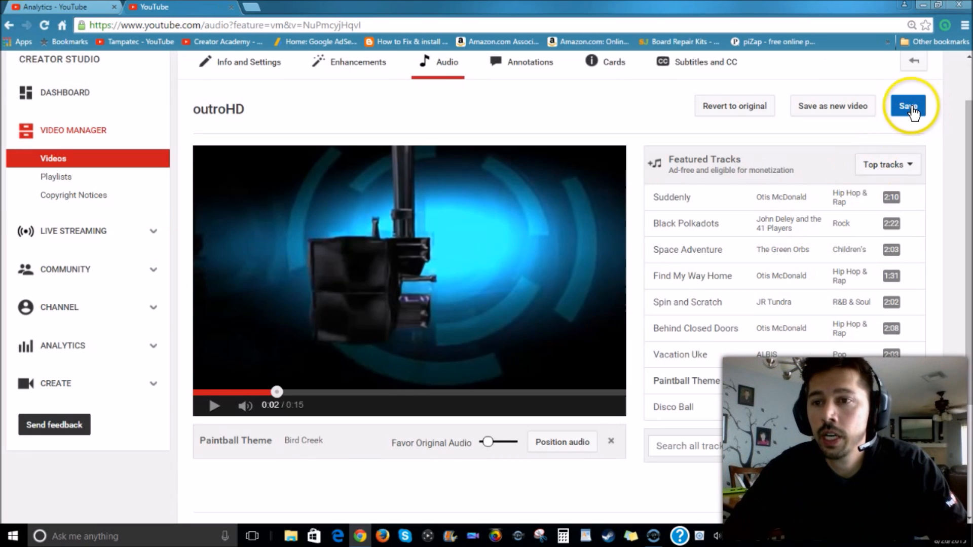
# Step: Save outroHD's added music, confirming the long processing time
pyautogui.click(909, 107)
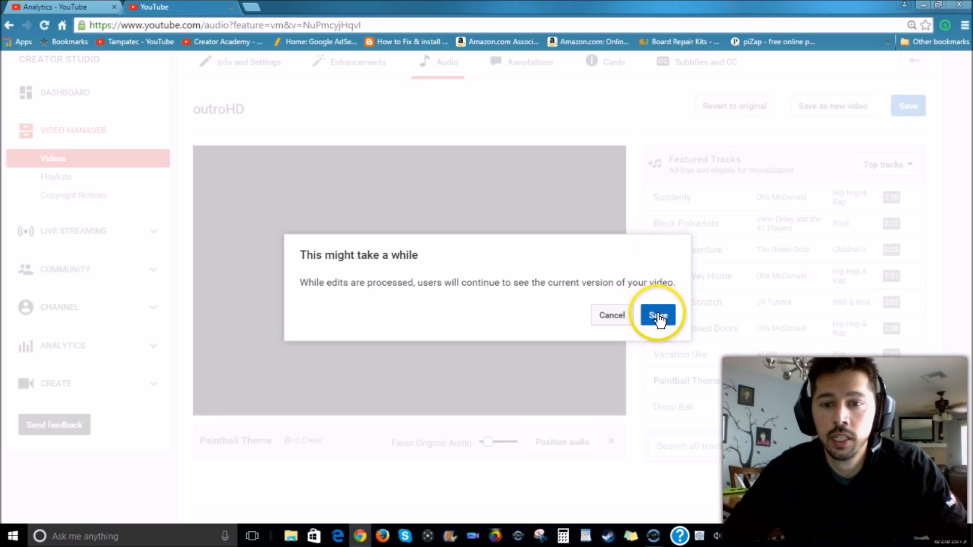
pyautogui.click(658, 314)
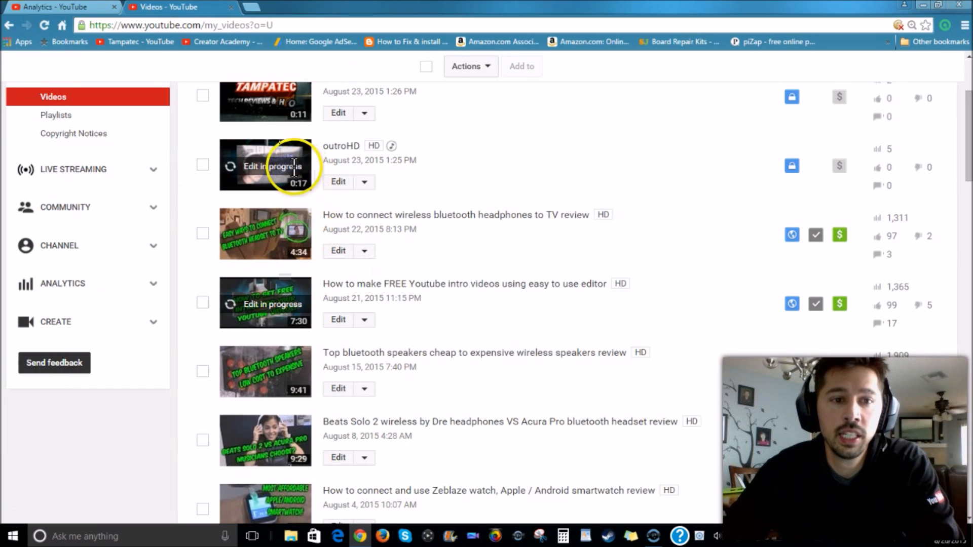
pyautogui.moveTo(449, 184)
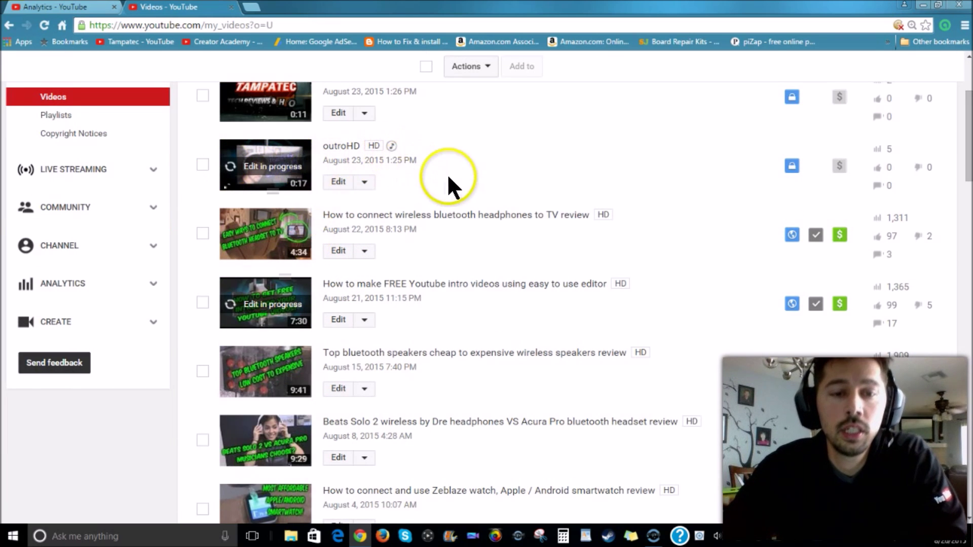